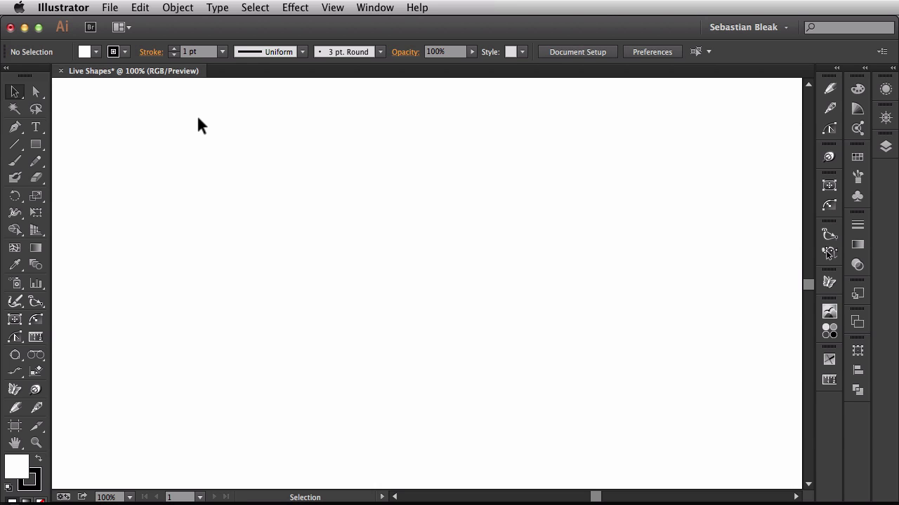
mouse_move(156, 173)
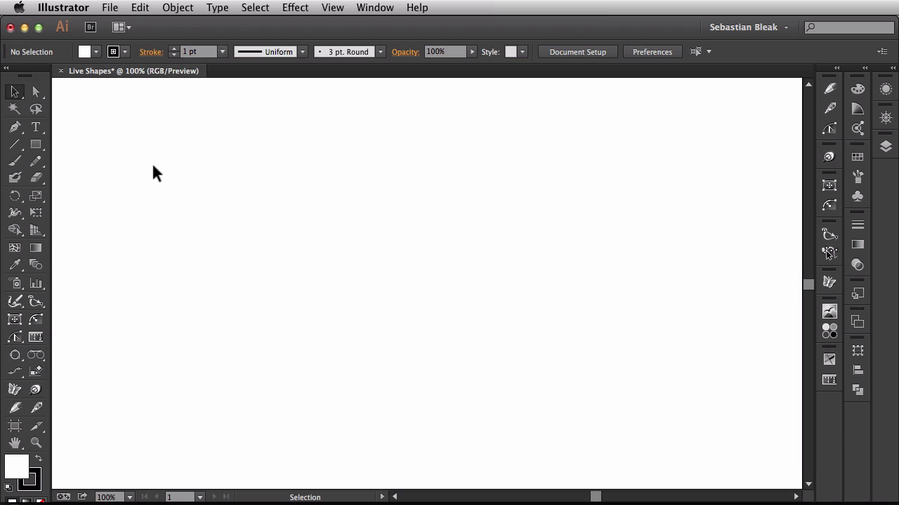
- Tear off the shape tools into a floating panel and draw a 587 × 248 px rectangle
left_click(36, 144)
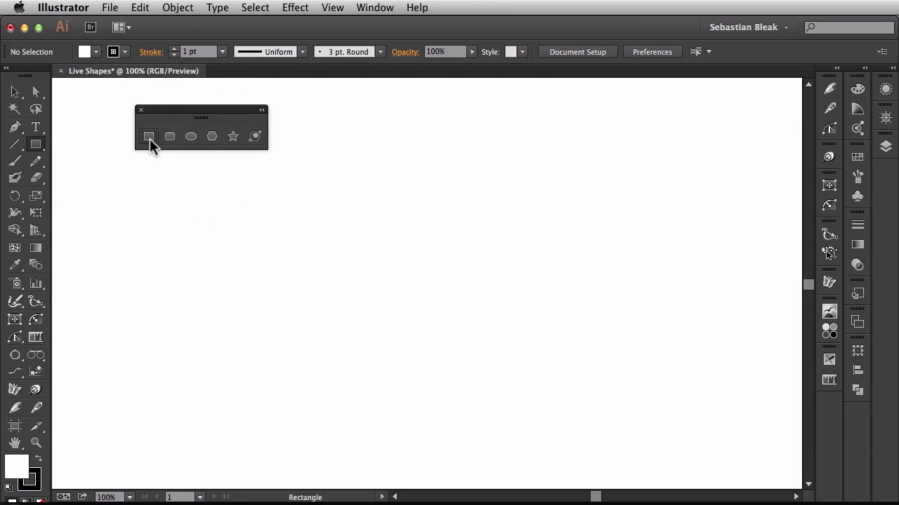
mouse_move(149, 136)
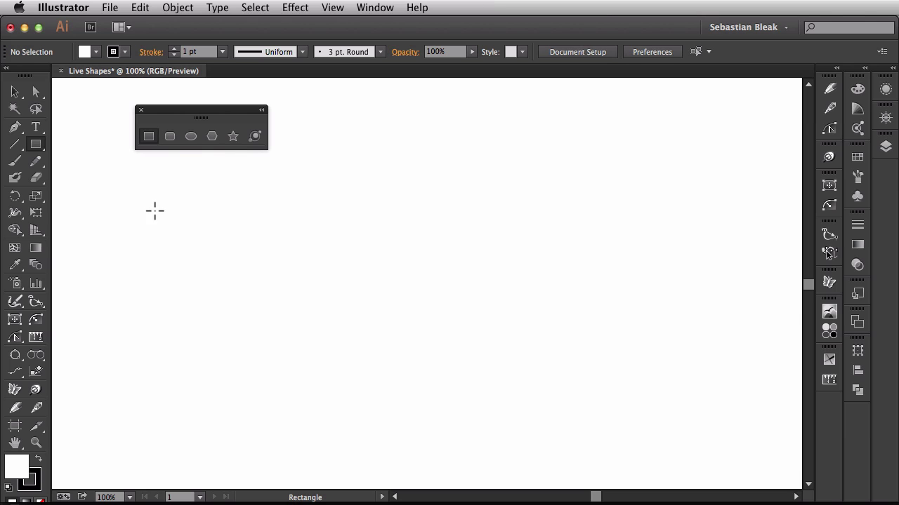
left_click_drag(143, 208, 323, 308)
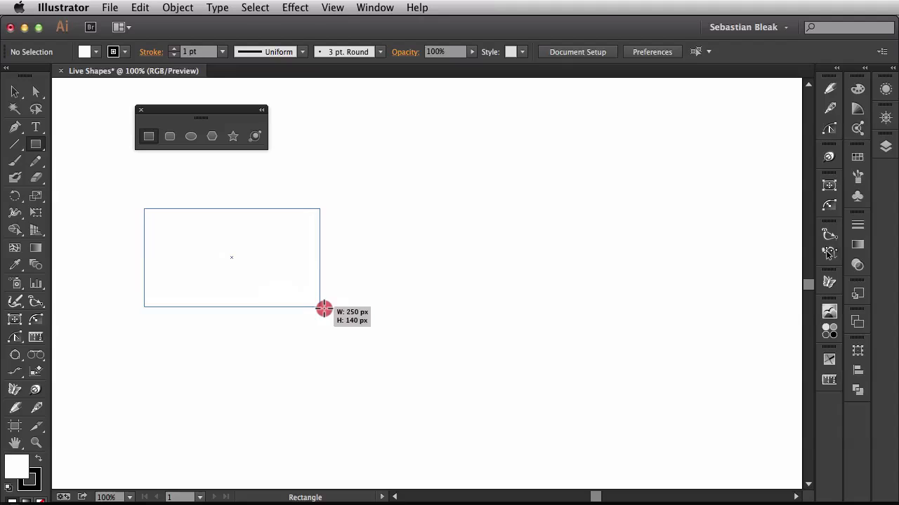
left_click_drag(324, 309, 556, 384)
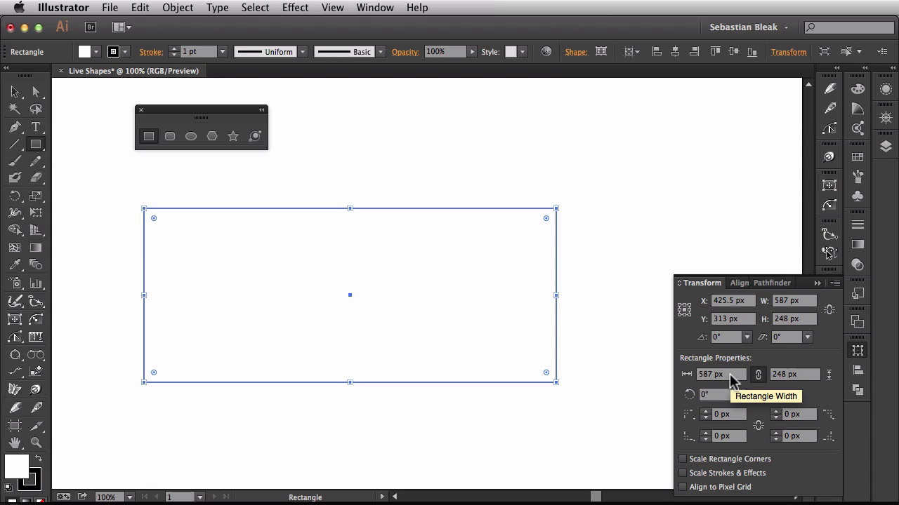
mouse_move(790, 376)
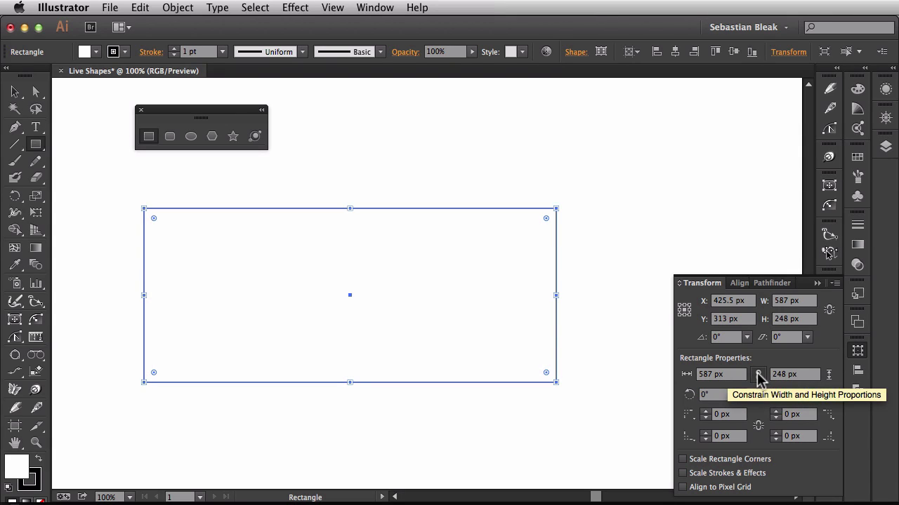
mouse_move(719, 398)
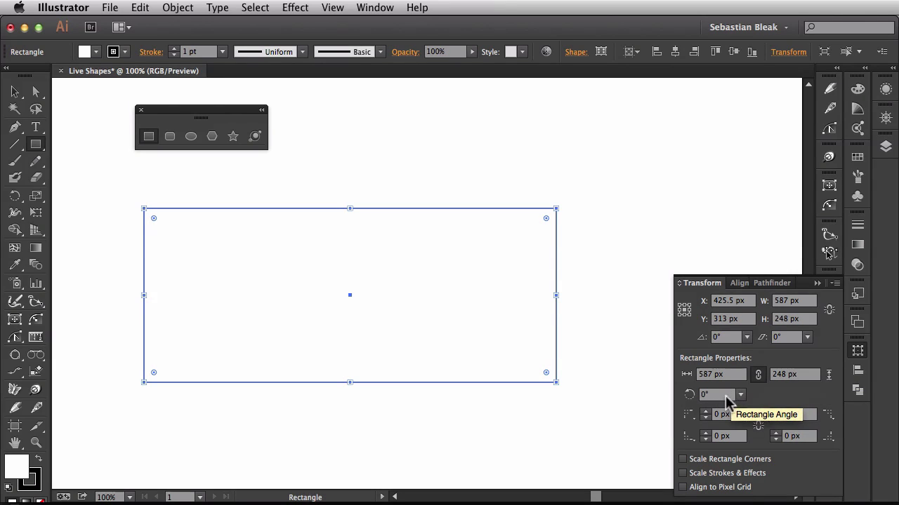
mouse_move(777, 422)
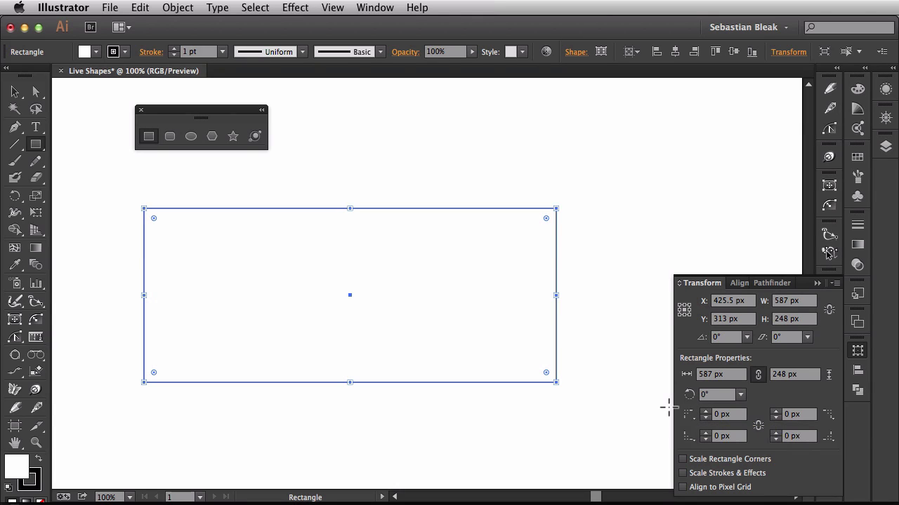
mouse_move(468, 212)
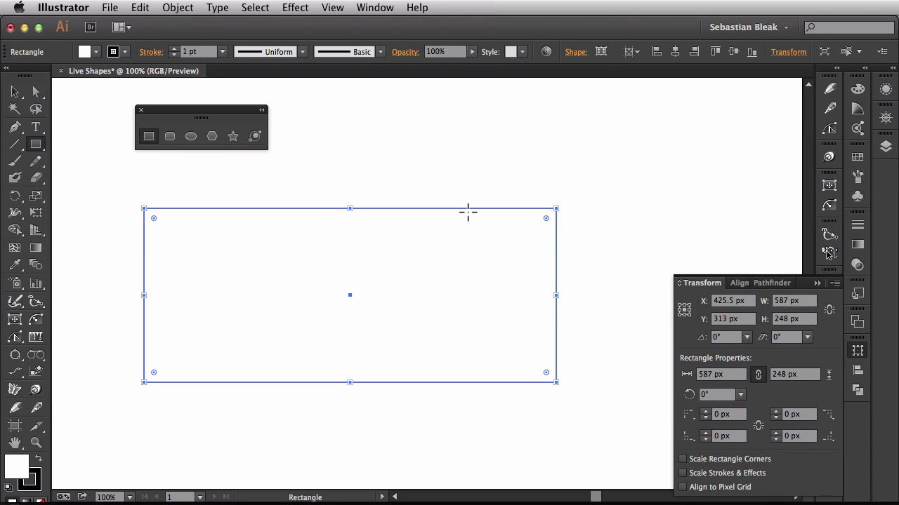
mouse_move(465, 246)
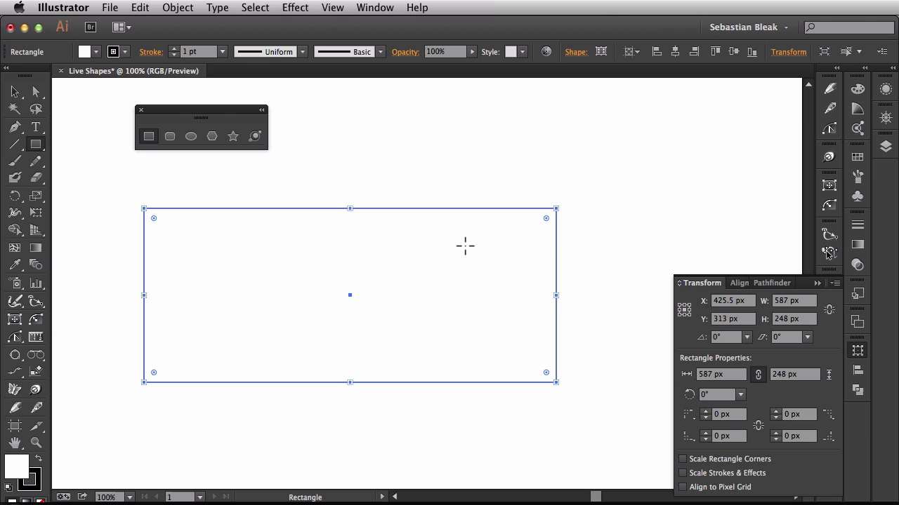
mouse_move(557, 208)
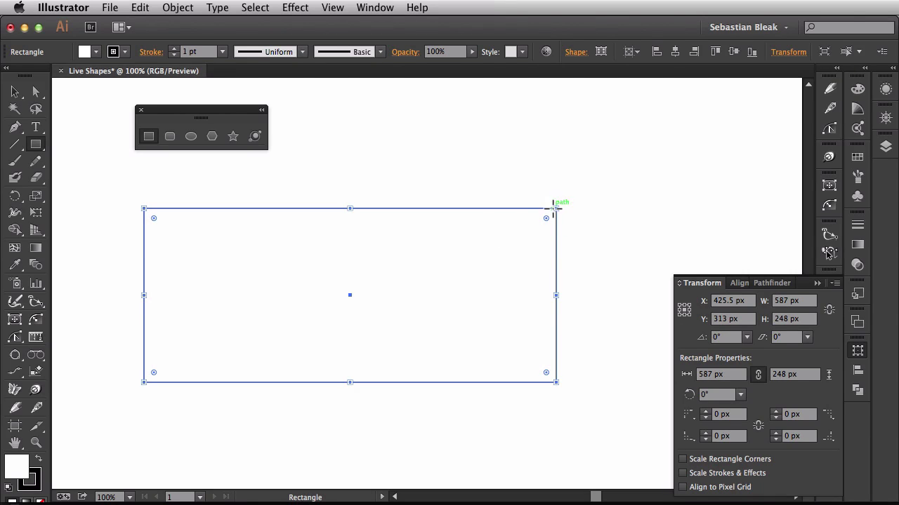
mouse_move(555, 208)
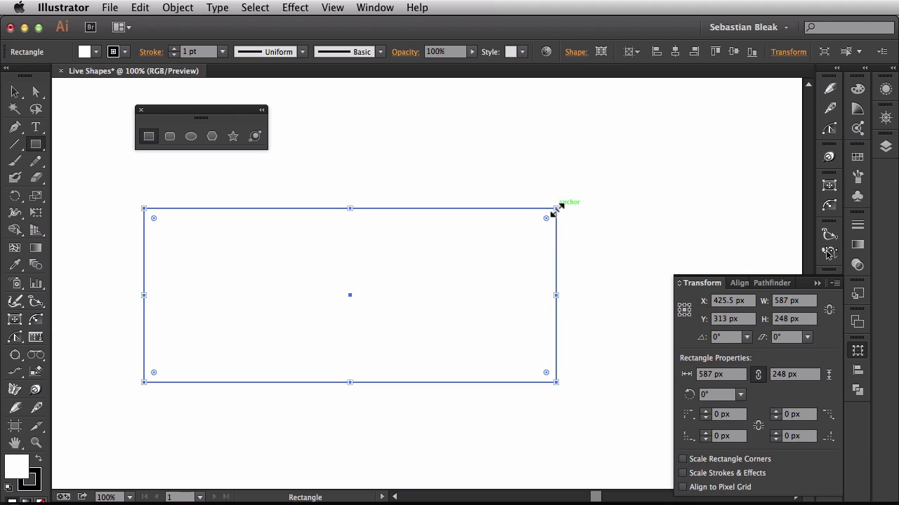
- Shrink the rectangle by its corner, then widen it to about 555 × 240 px
left_click_drag(555, 208, 276, 295)
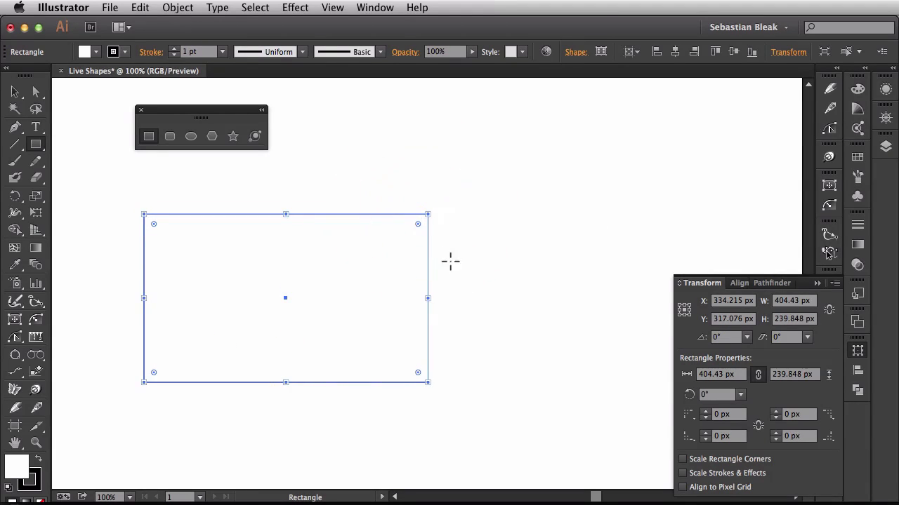
mouse_move(466, 264)
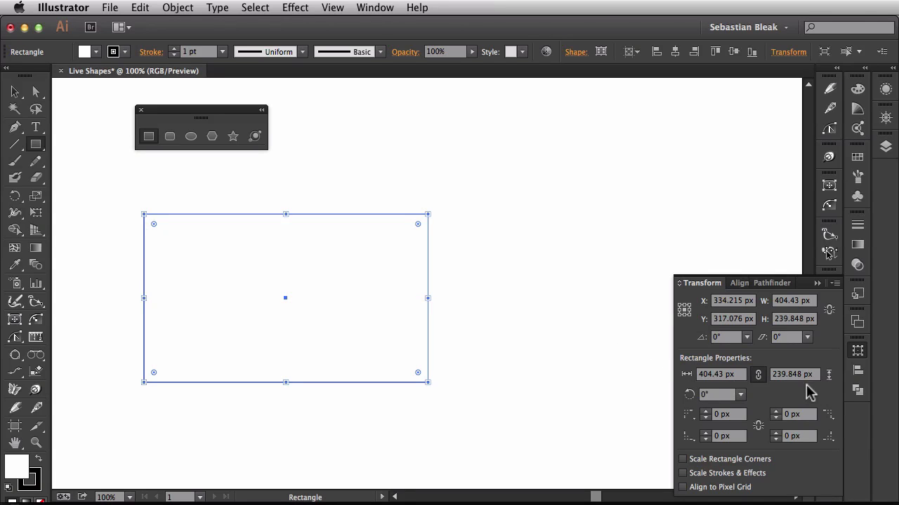
mouse_move(427, 300)
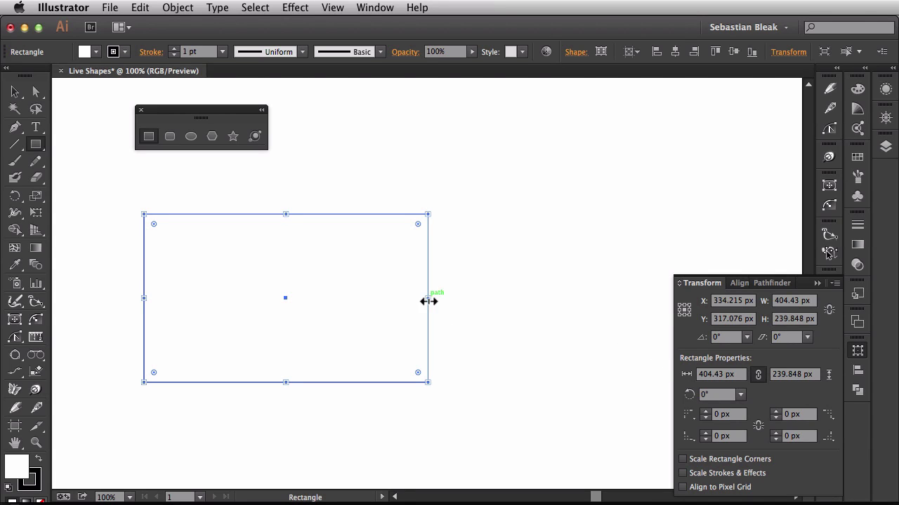
left_click_drag(428, 298, 534, 298)
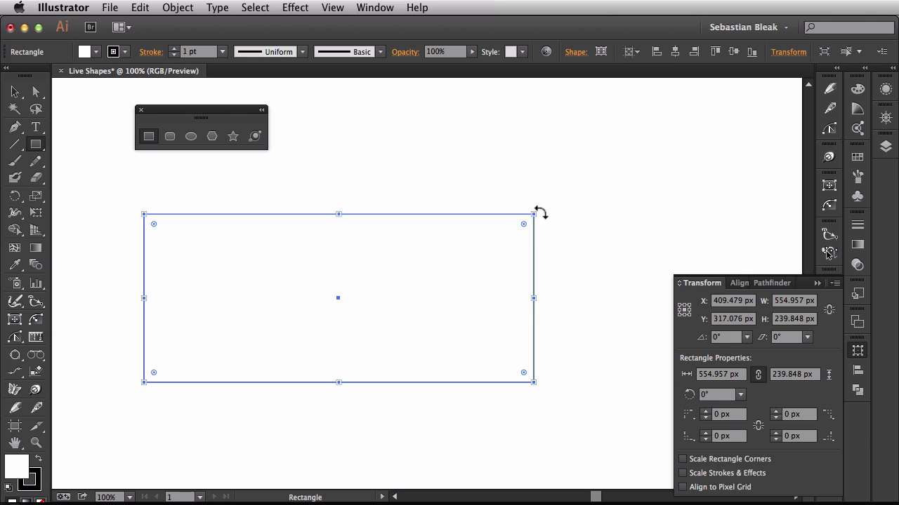
left_click_drag(532, 215, 502, 152)
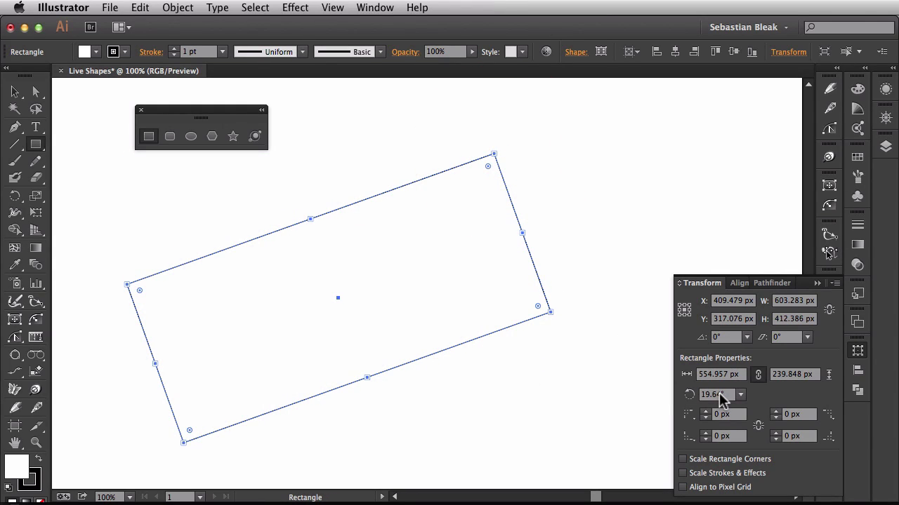
mouse_move(723, 400)
type("0")
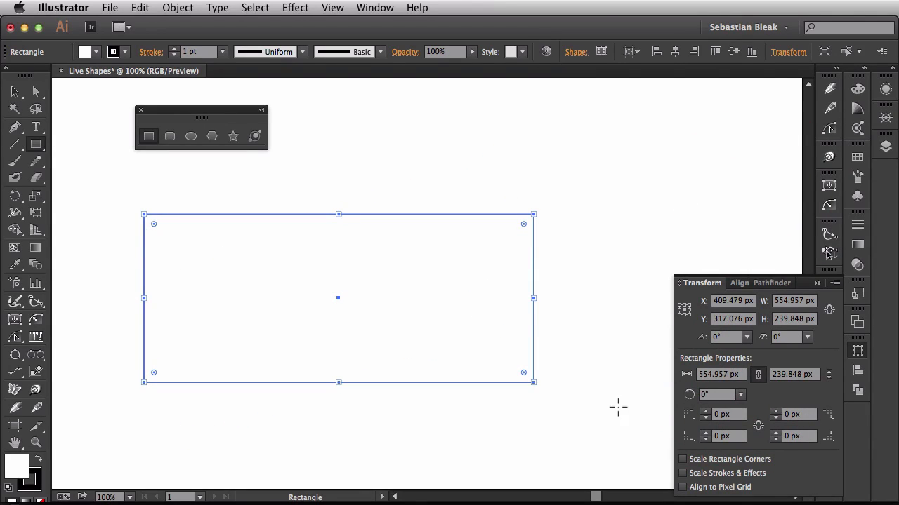
mouse_move(525, 233)
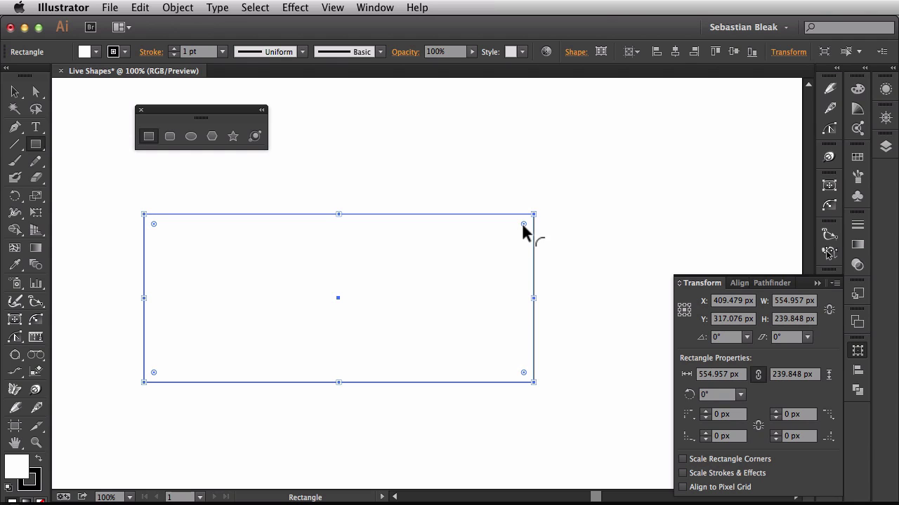
left_click_drag(522, 224, 465, 280)
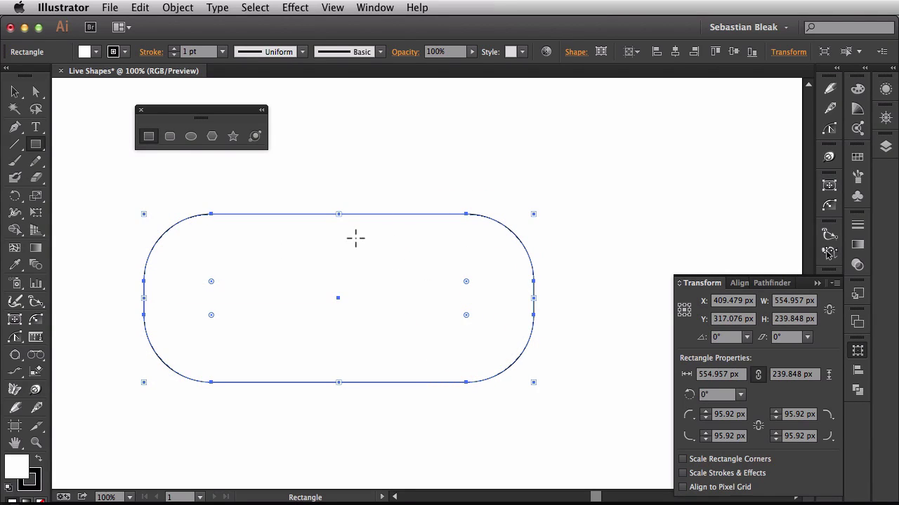
mouse_move(468, 291)
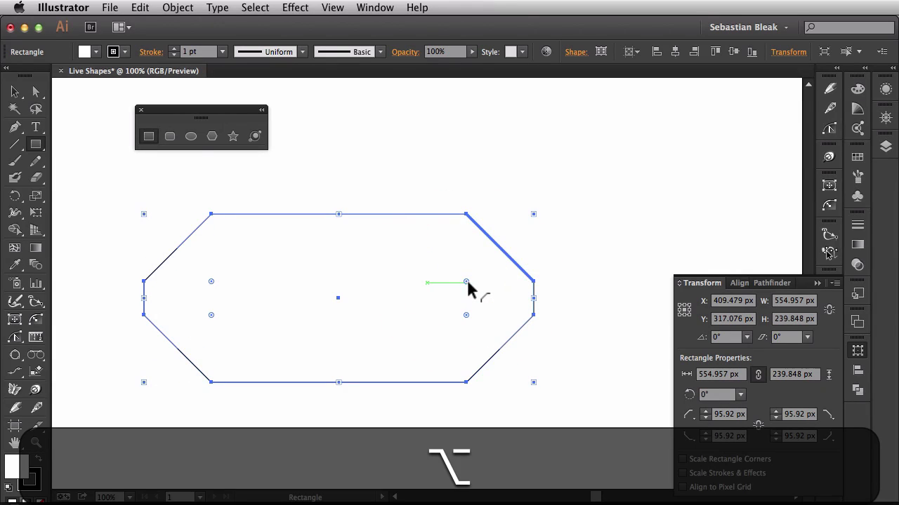
left_click_drag(467, 282, 467, 282)
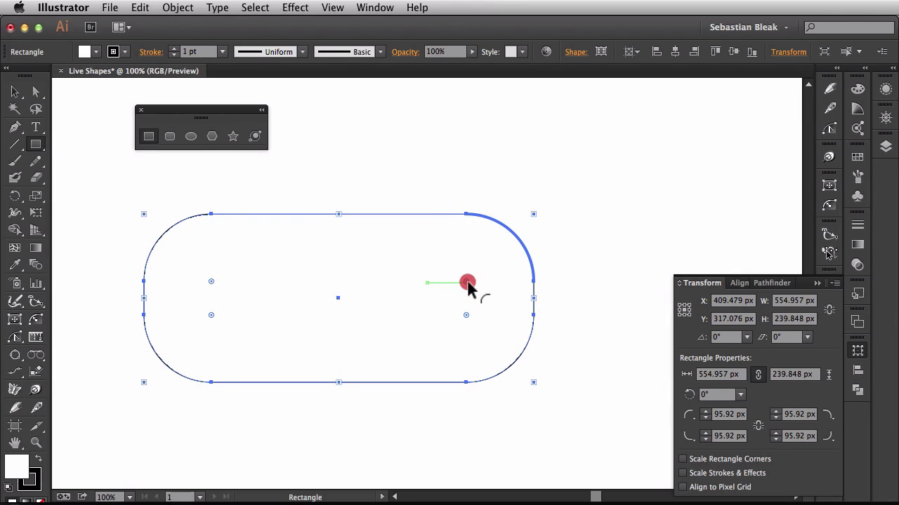
left_click_drag(467, 282, 337, 298)
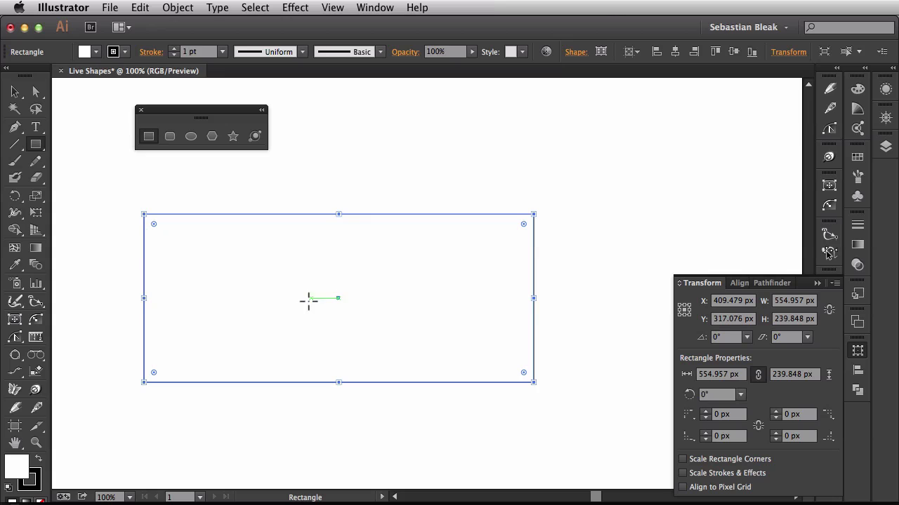
mouse_move(339, 298)
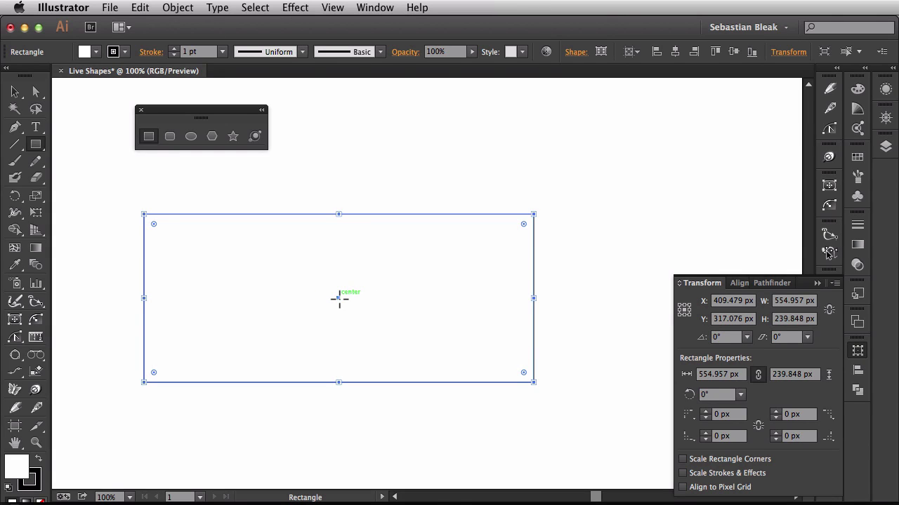
- Move the rectangle to about X 446, Y 308 px on the artboard
key("cmd")
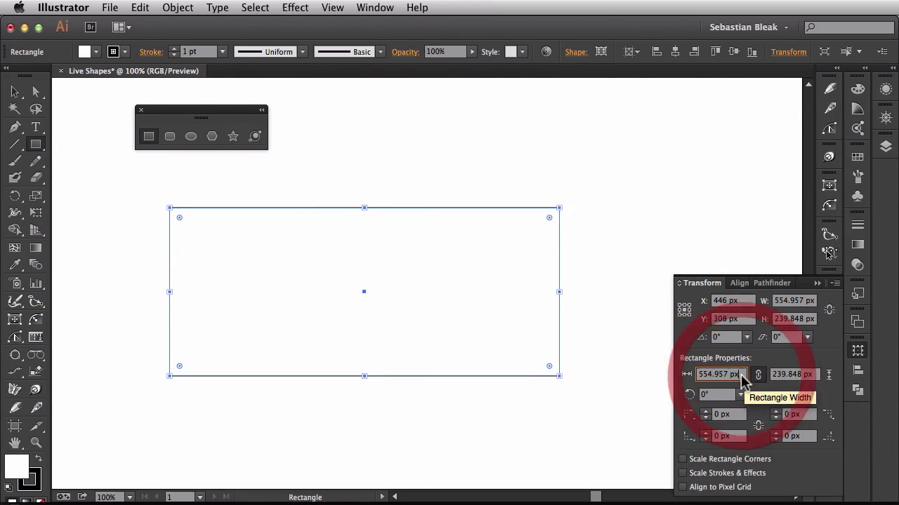
- Set the rectangle width to 560 px with the constrain link toggled, giving 560 × 270 px
left_click(716, 374)
type("560")
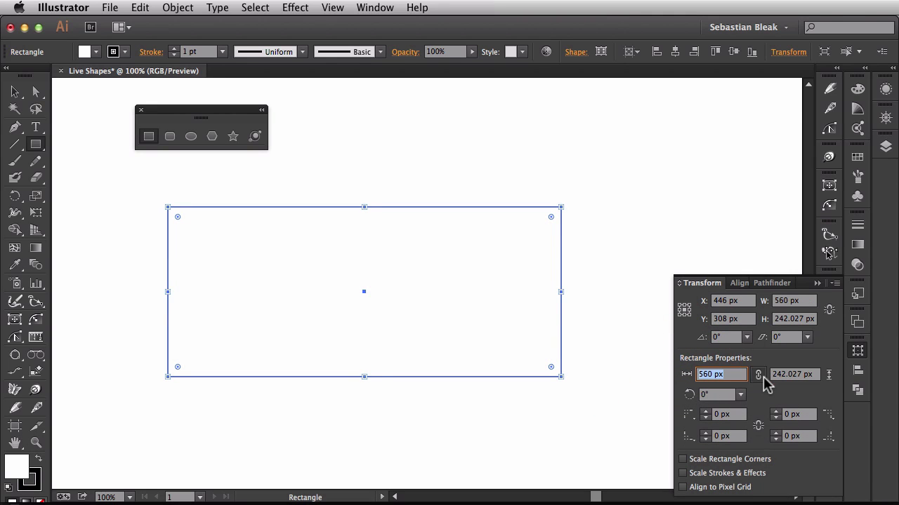
left_click(792, 375)
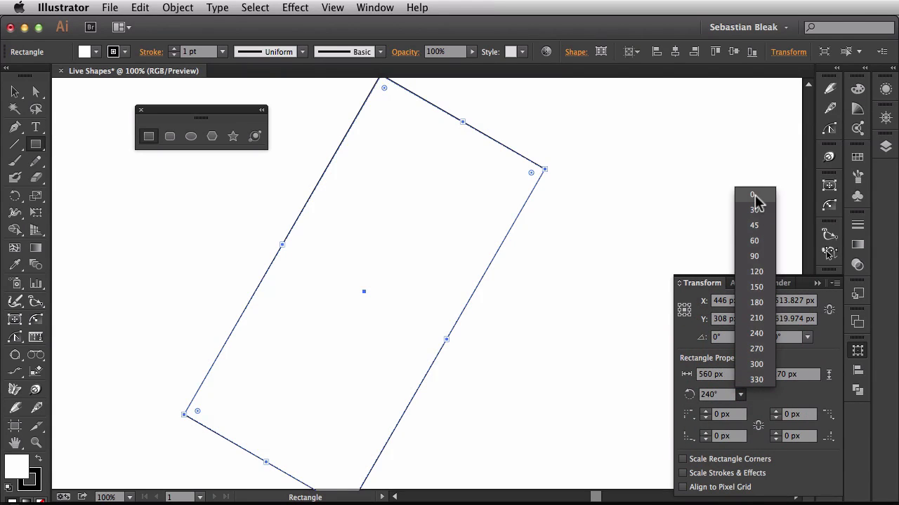
left_click(752, 196)
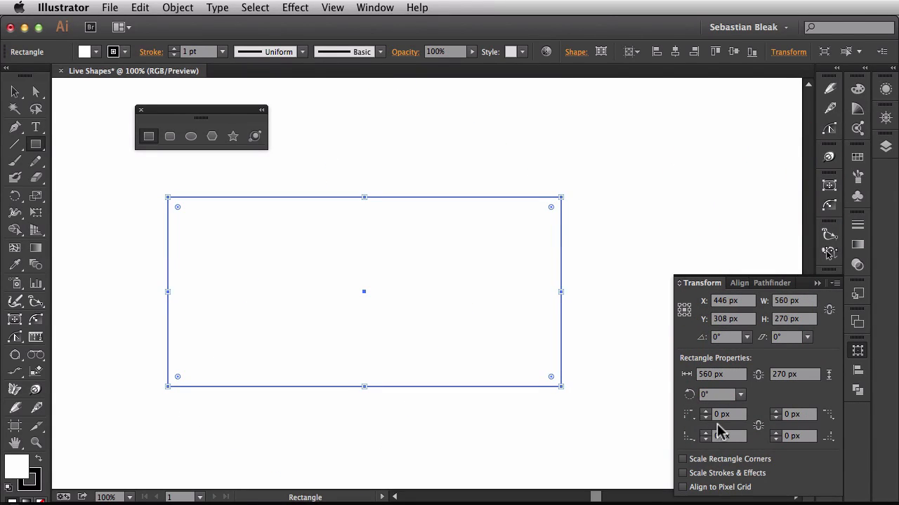
mouse_move(723, 414)
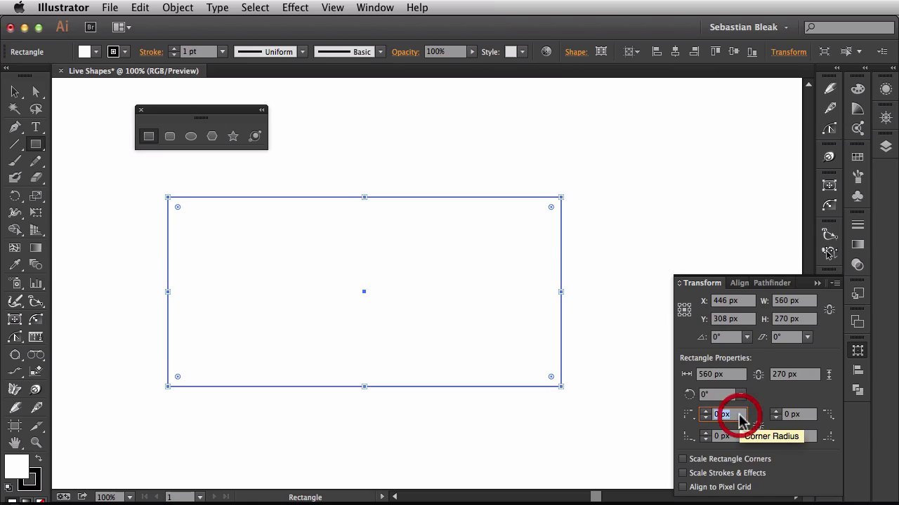
- Try radii 40 and 90, then give top-left and bottom-right corners a 100 px radius
type("40")
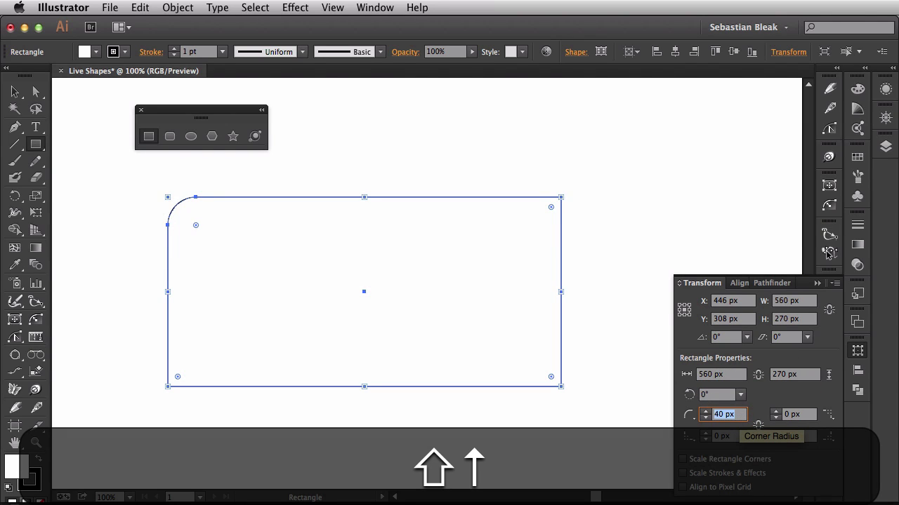
type("90")
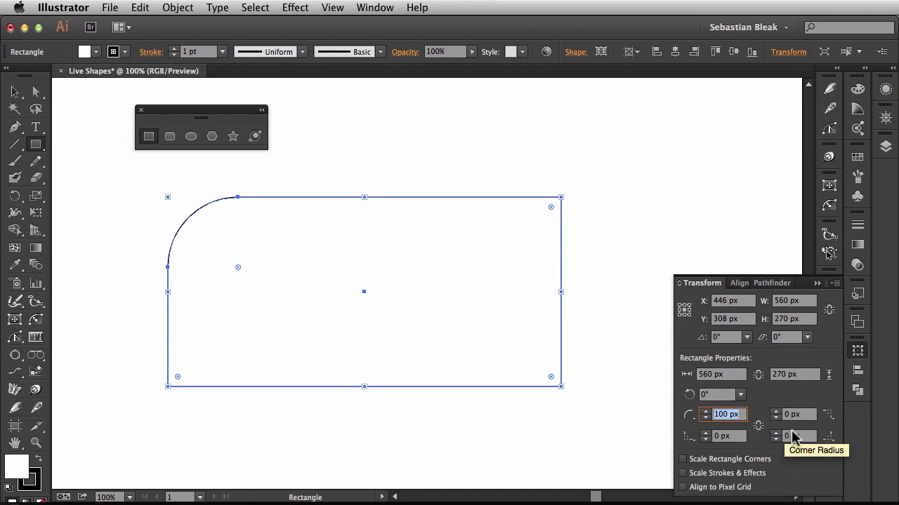
left_click(794, 436)
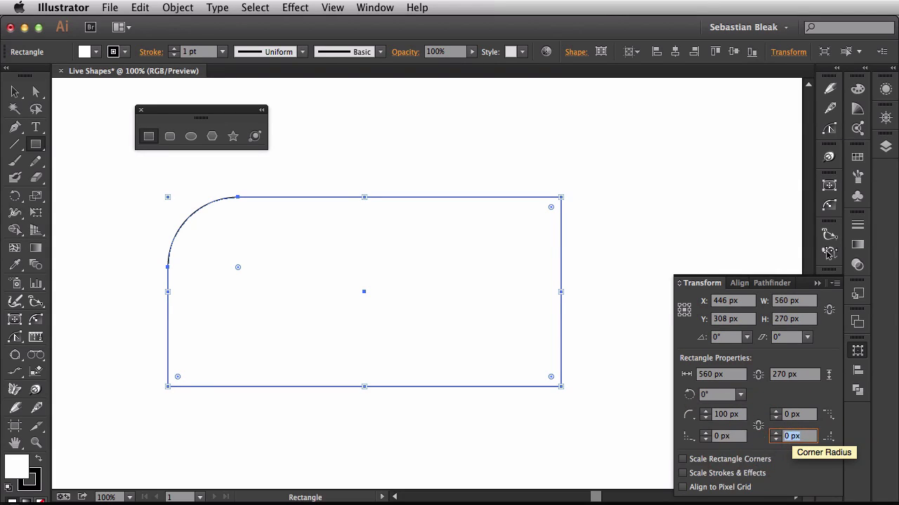
type("100")
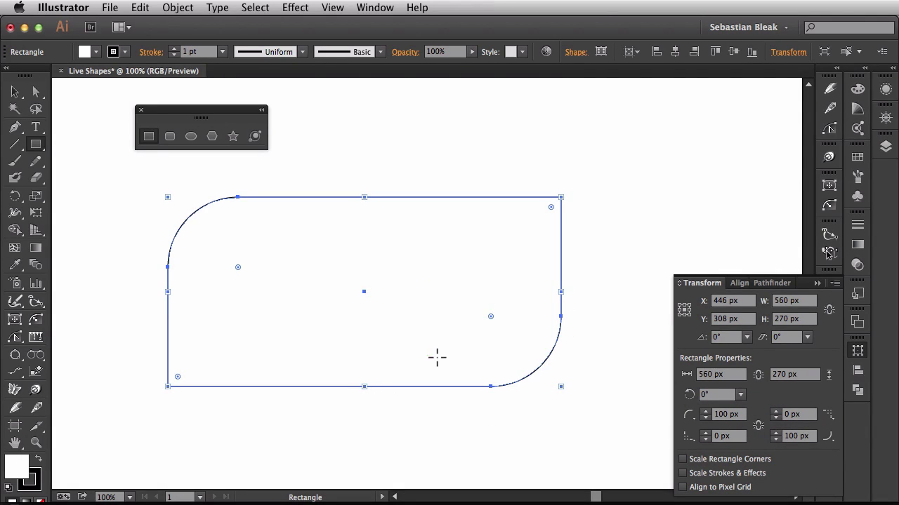
mouse_move(419, 323)
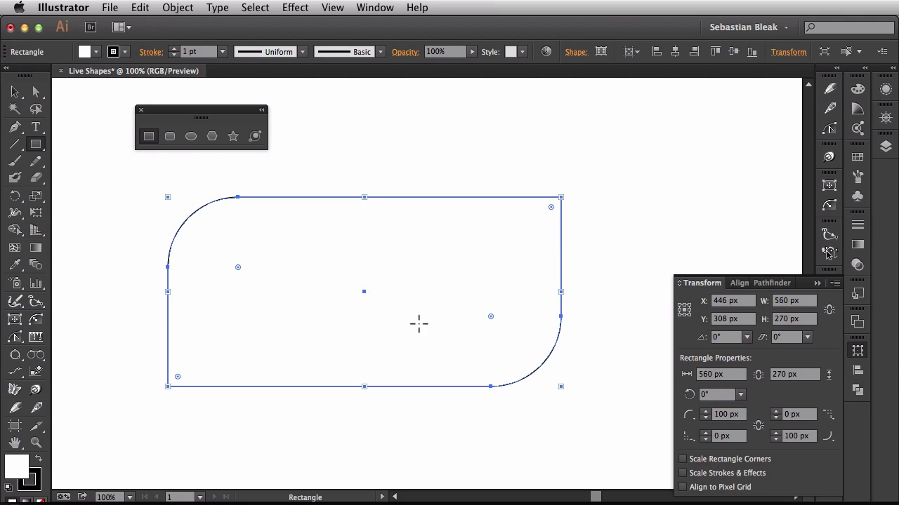
mouse_move(611, 419)
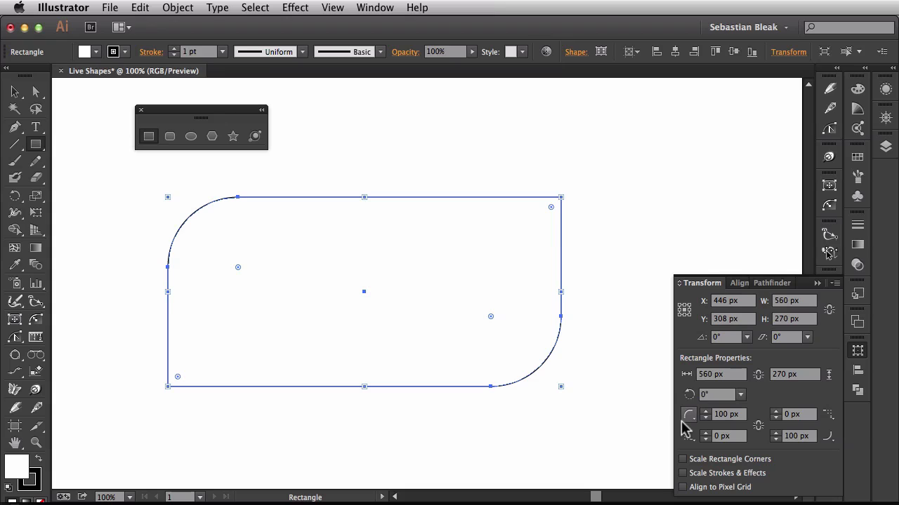
mouse_move(689, 414)
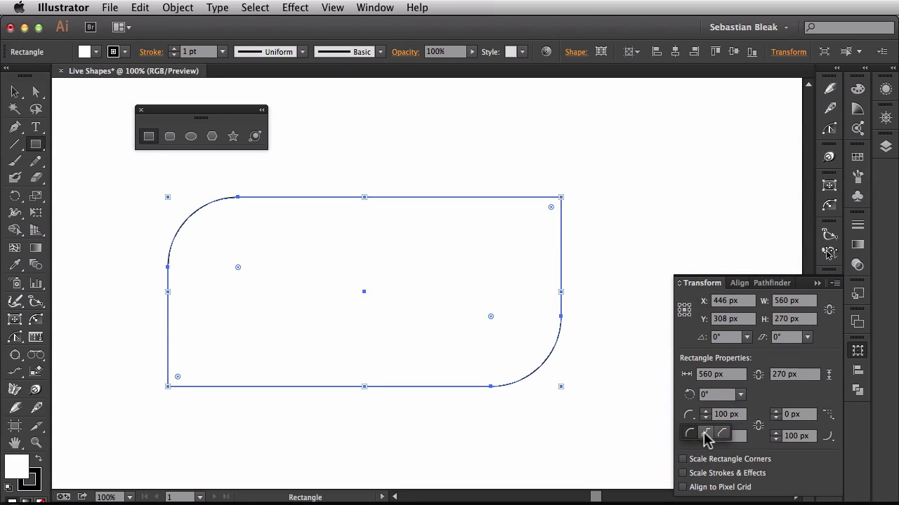
- Chamfer the top-left corner, enter 30 for the top-right radius, then delete the rectangle
left_click(705, 432)
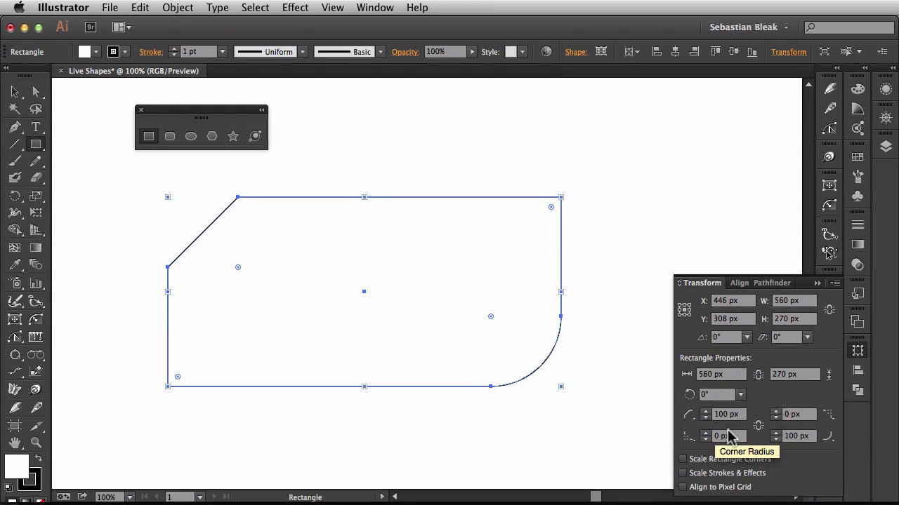
mouse_move(842, 425)
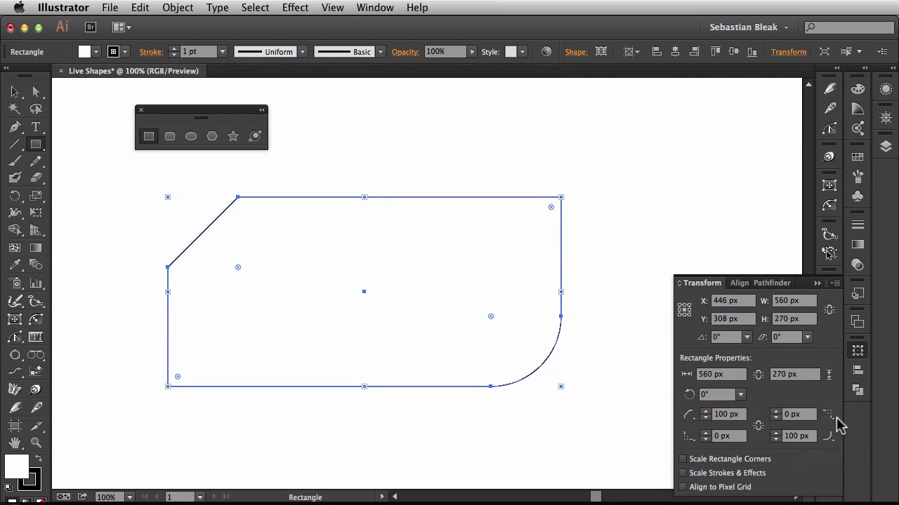
mouse_move(786, 418)
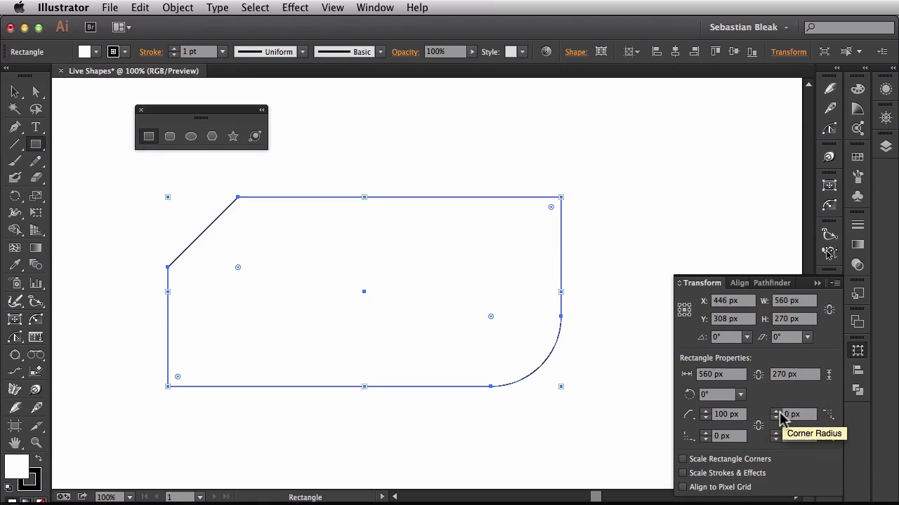
left_click(793, 415)
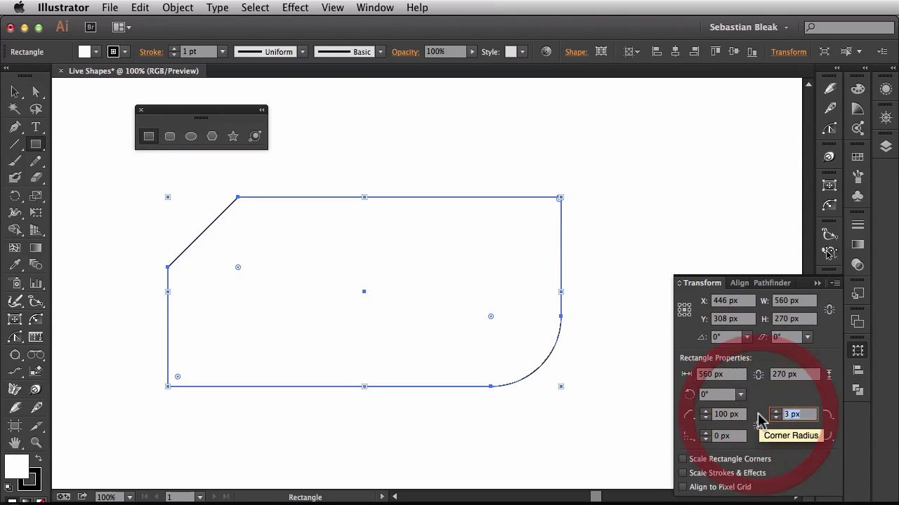
type("30")
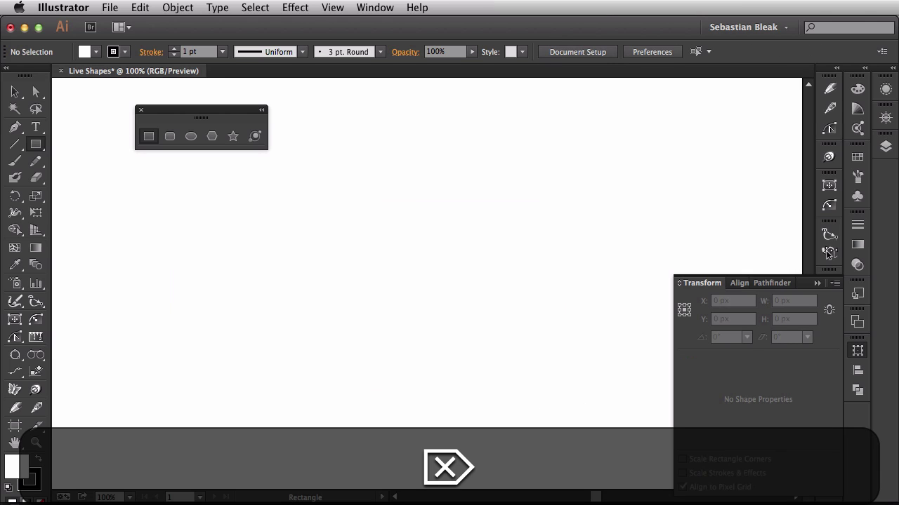
- Pick the Rounded Rectangle tool and drag out shapes across the artboard
left_click(170, 136)
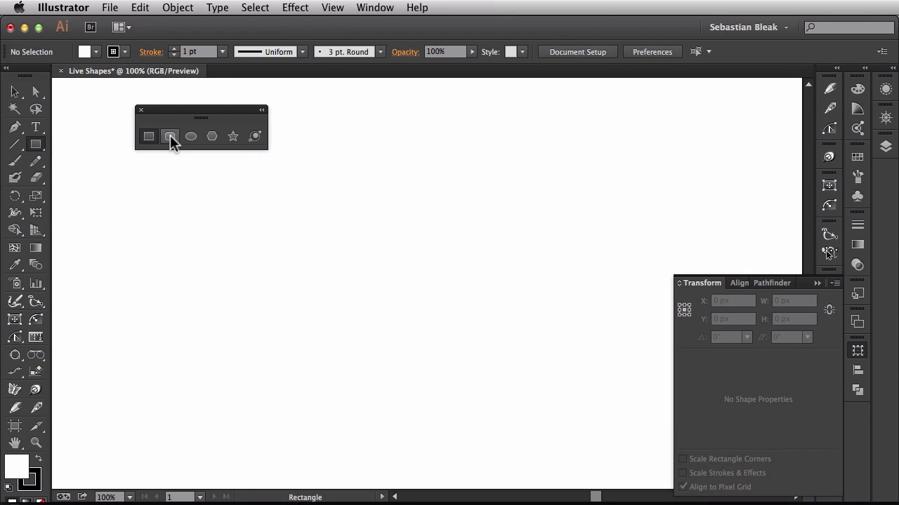
left_click(169, 136)
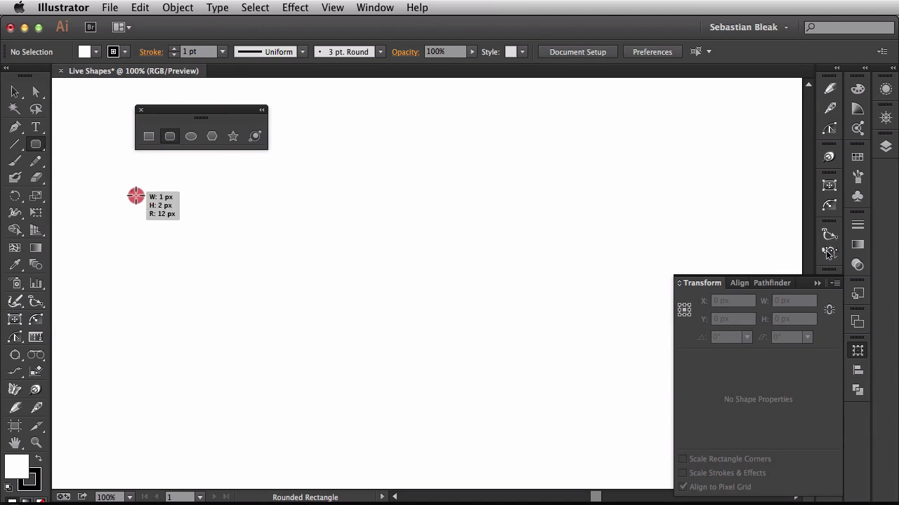
left_click_drag(135, 195, 585, 406)
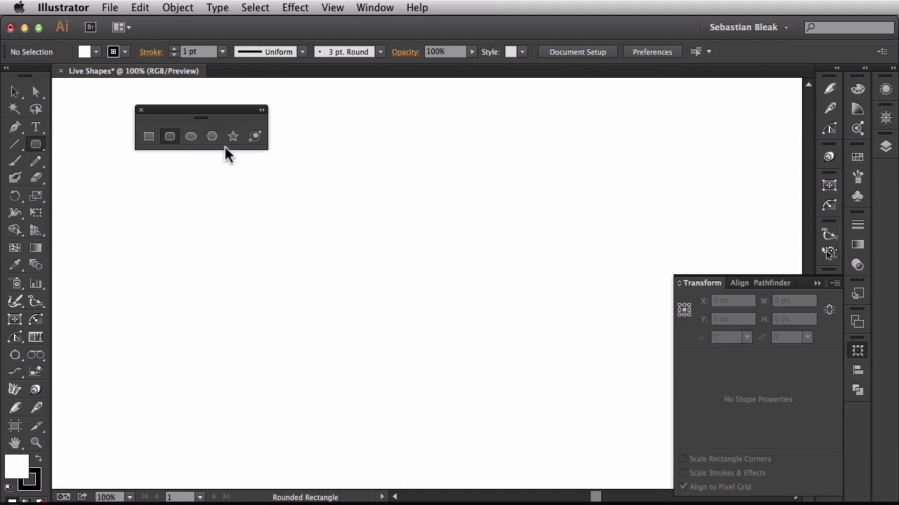
left_click_drag(130, 190, 453, 341)
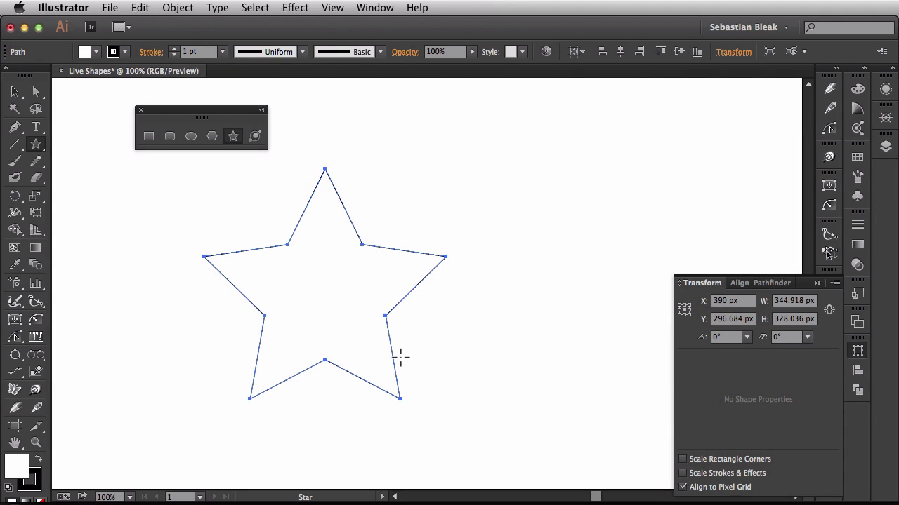
mouse_move(763, 380)
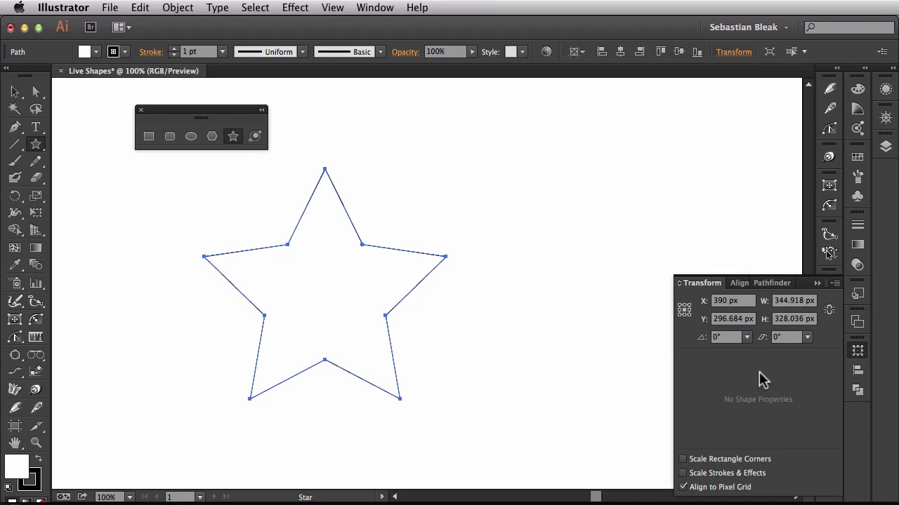
- Open VectorScribe's Dynamic Shapes options beside the 345 × 328 px star
left_click_drag(427, 283, 709, 283)
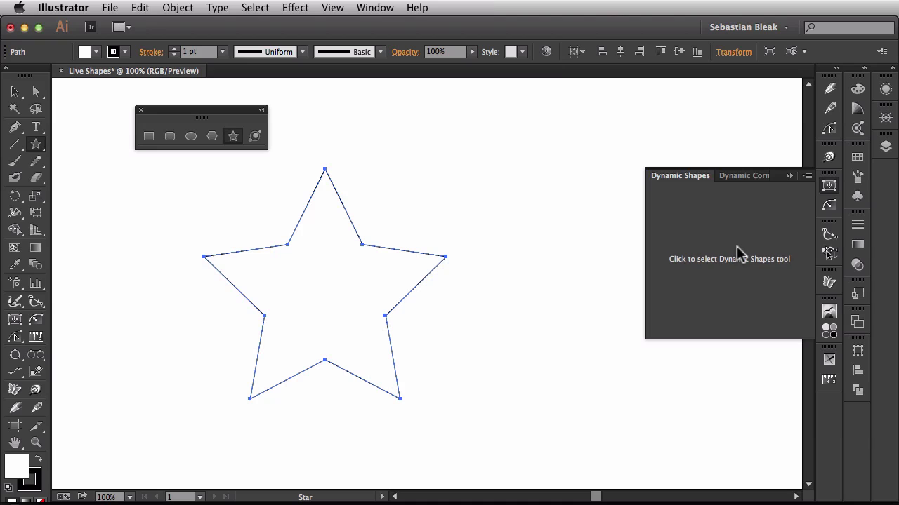
- Make the star a dynamic shape, previewing rectangle and pentagon before restoring the star
left_click(829, 254)
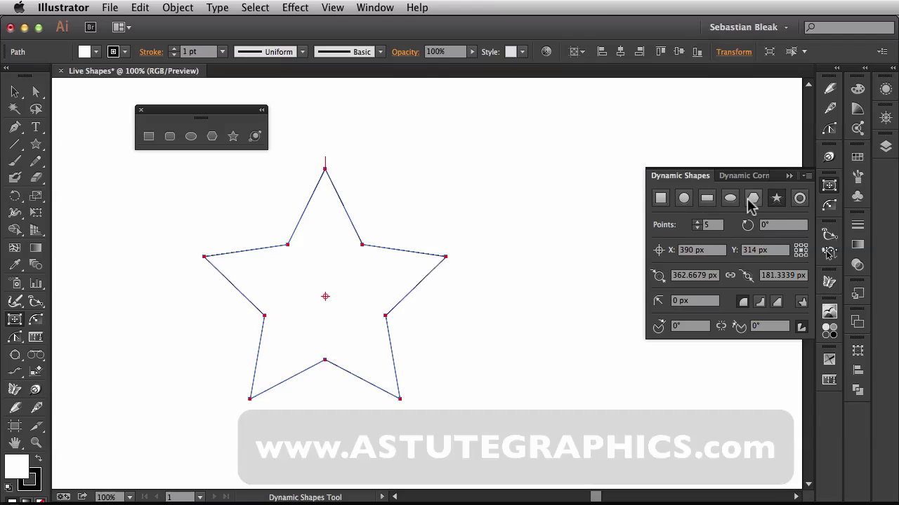
left_click(660, 198)
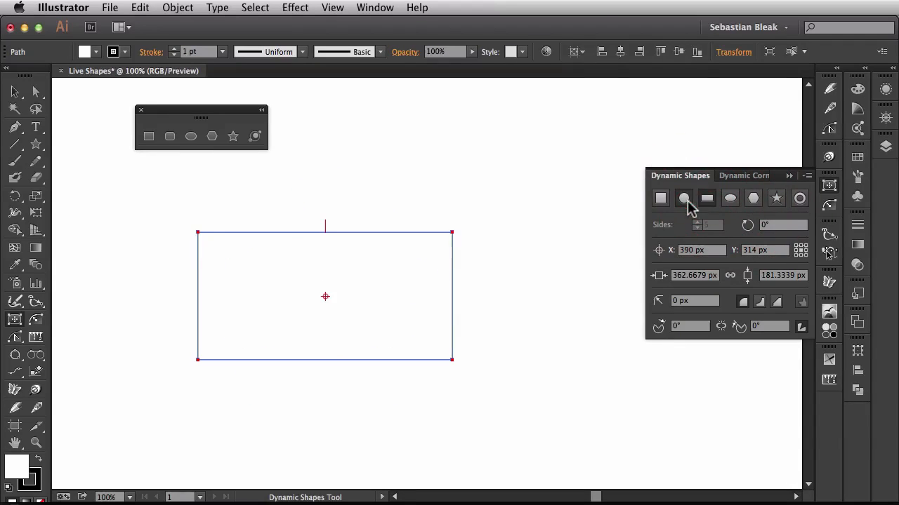
left_click(752, 198)
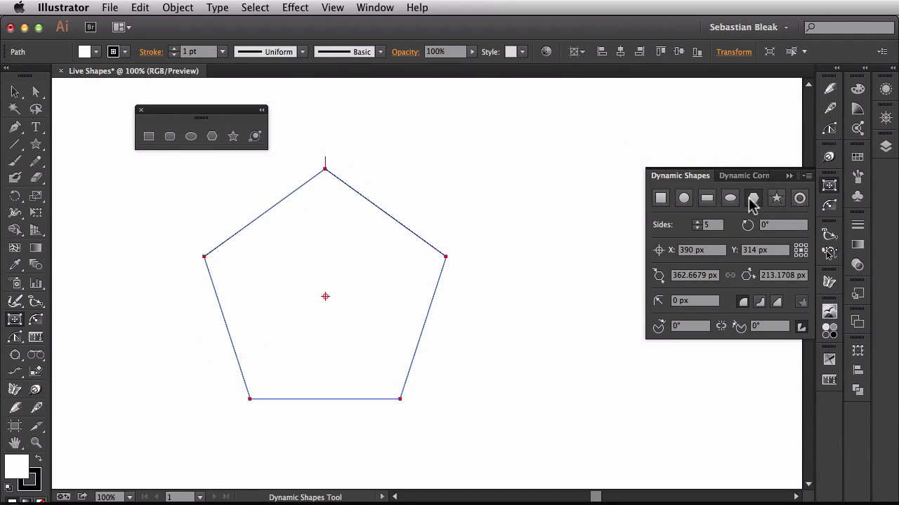
left_click(752, 198)
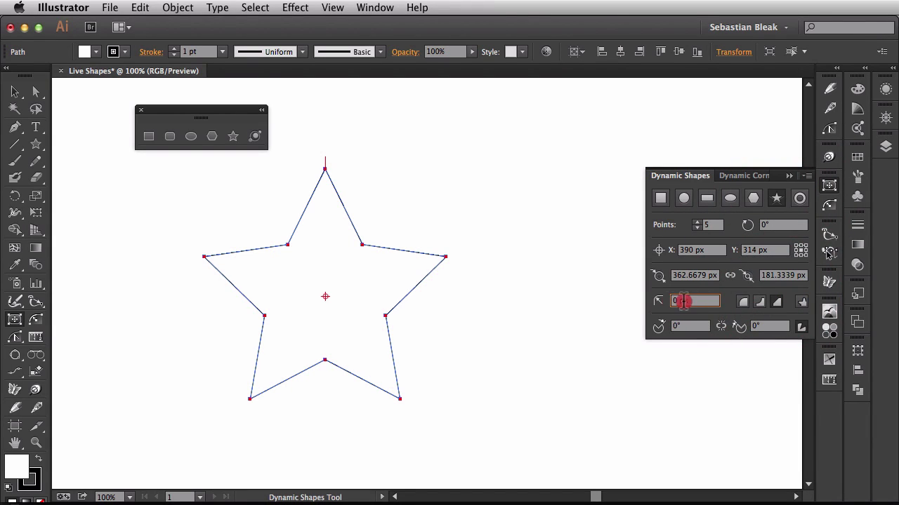
- Apply 19.85 px corners to the dynamic star and raise its Points value to 9
type("40")
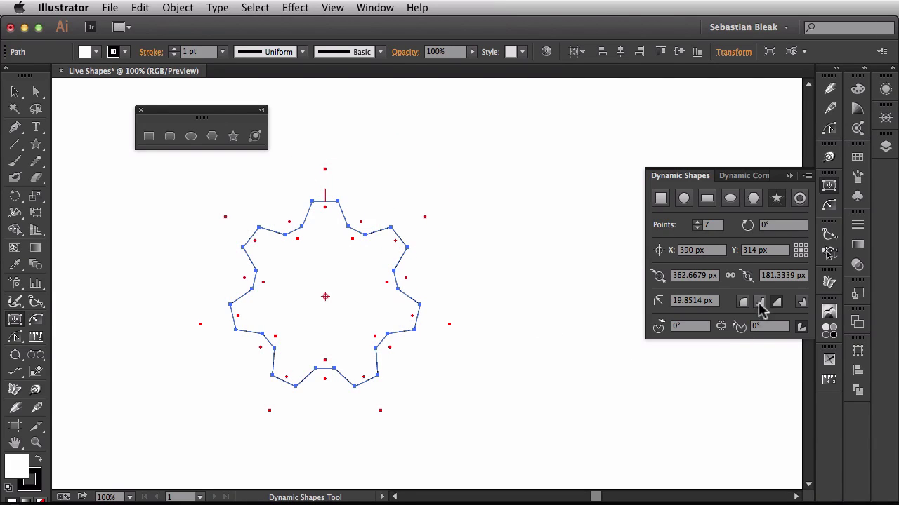
left_click(702, 225)
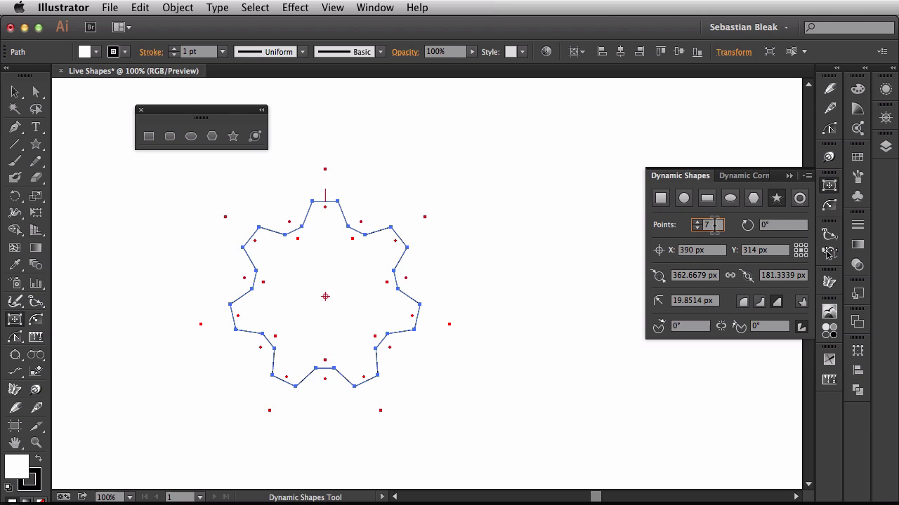
left_click(696, 220)
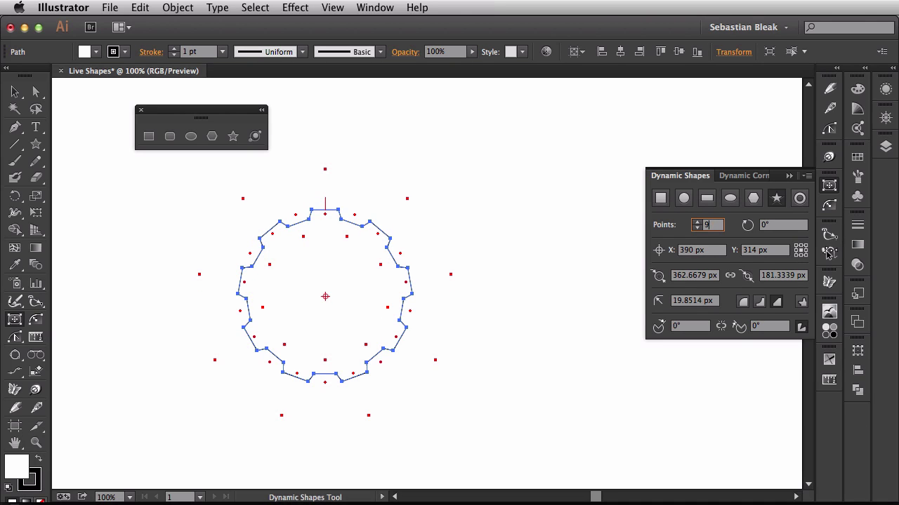